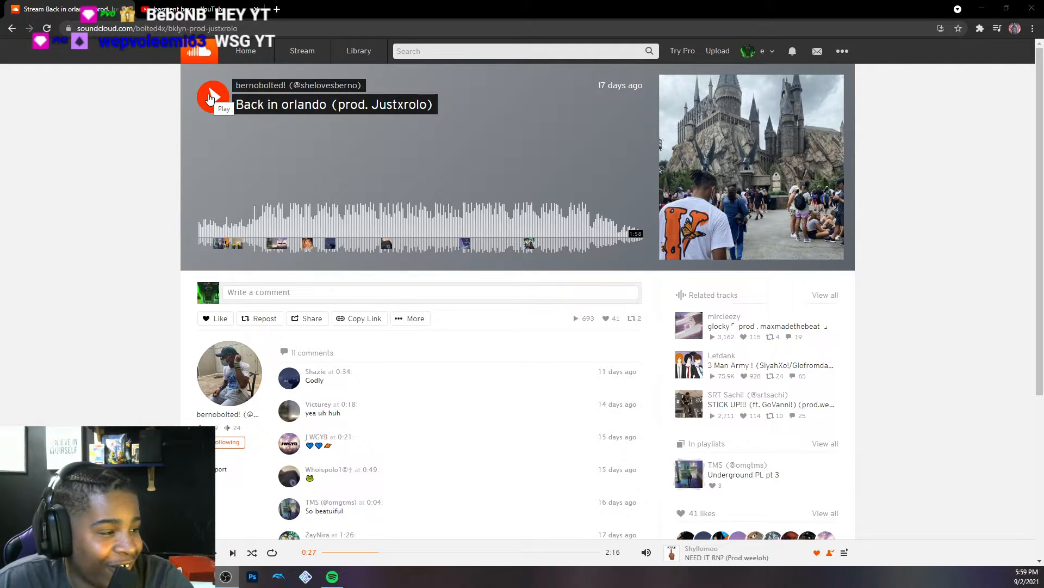
Step: Play 'Back in orlando (prod. Justxrolo)' from the play button beside its title
{"action": "left_click", "coordinate": [213, 97]}
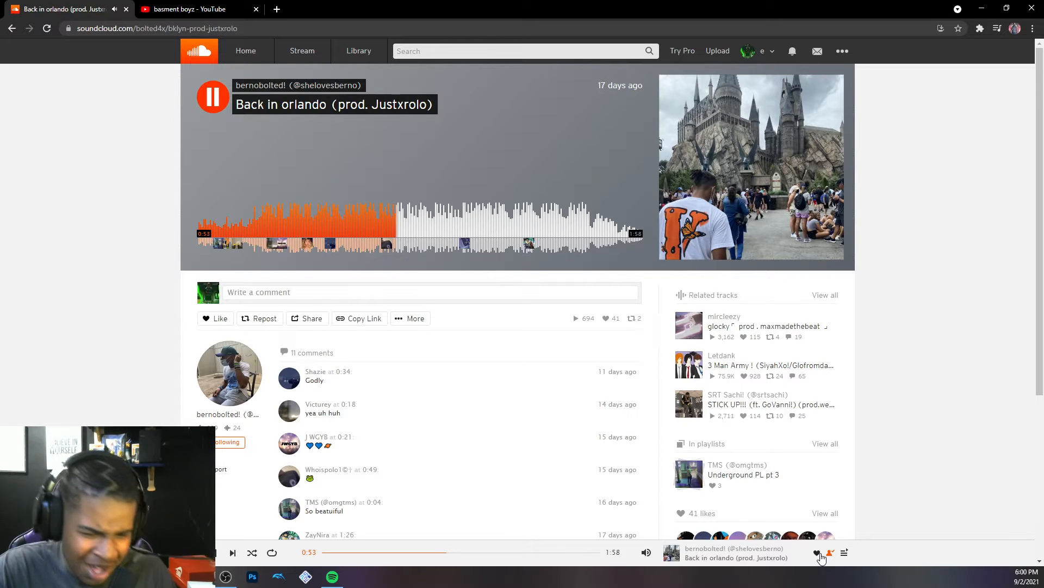
Step: Like 'Back in orlando' from the player bar, then pause playback at 1:22
{"action": "left_click", "coordinate": [816, 554]}
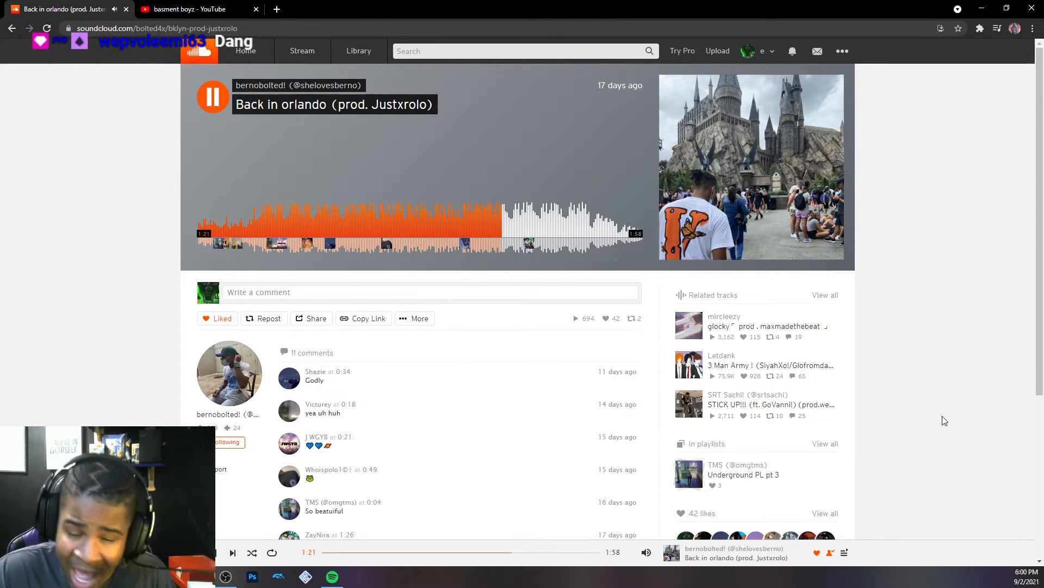
{"action": "left_click", "coordinate": [213, 96]}
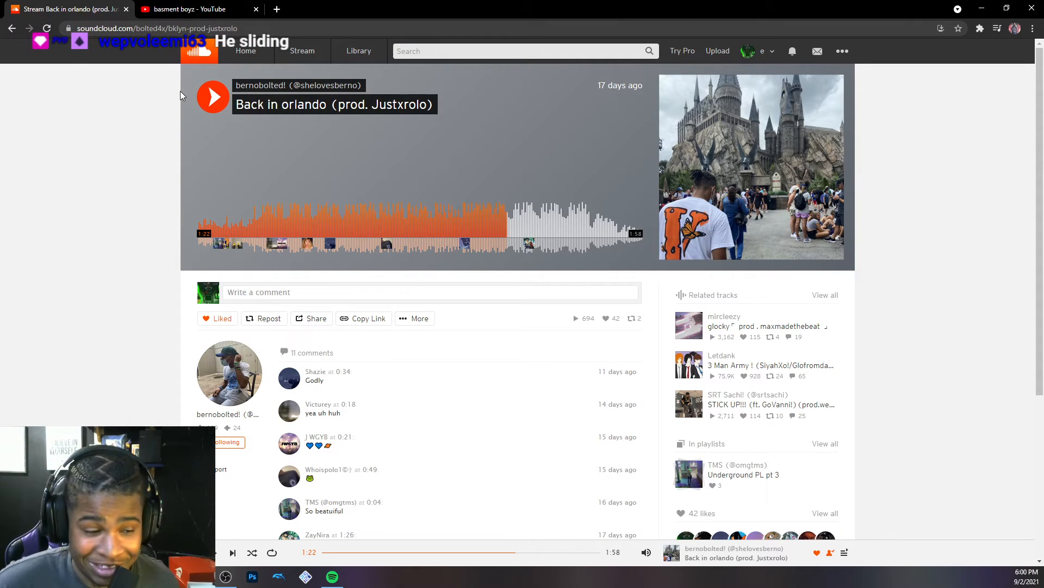
Step: Resume 'Back in orlando (prod. Justxrolo)' playback from 1:22
{"action": "left_click", "coordinate": [212, 97]}
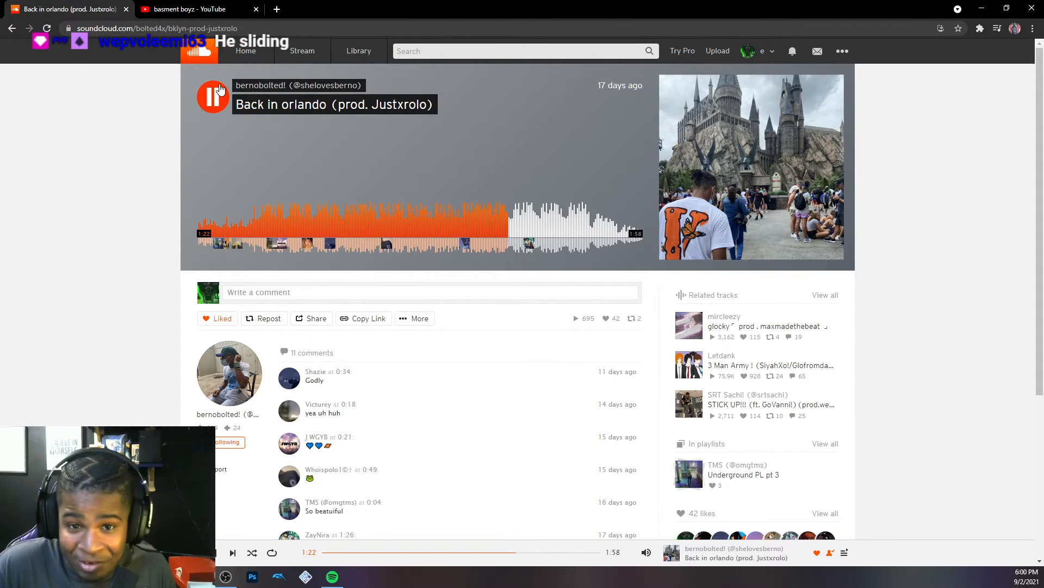